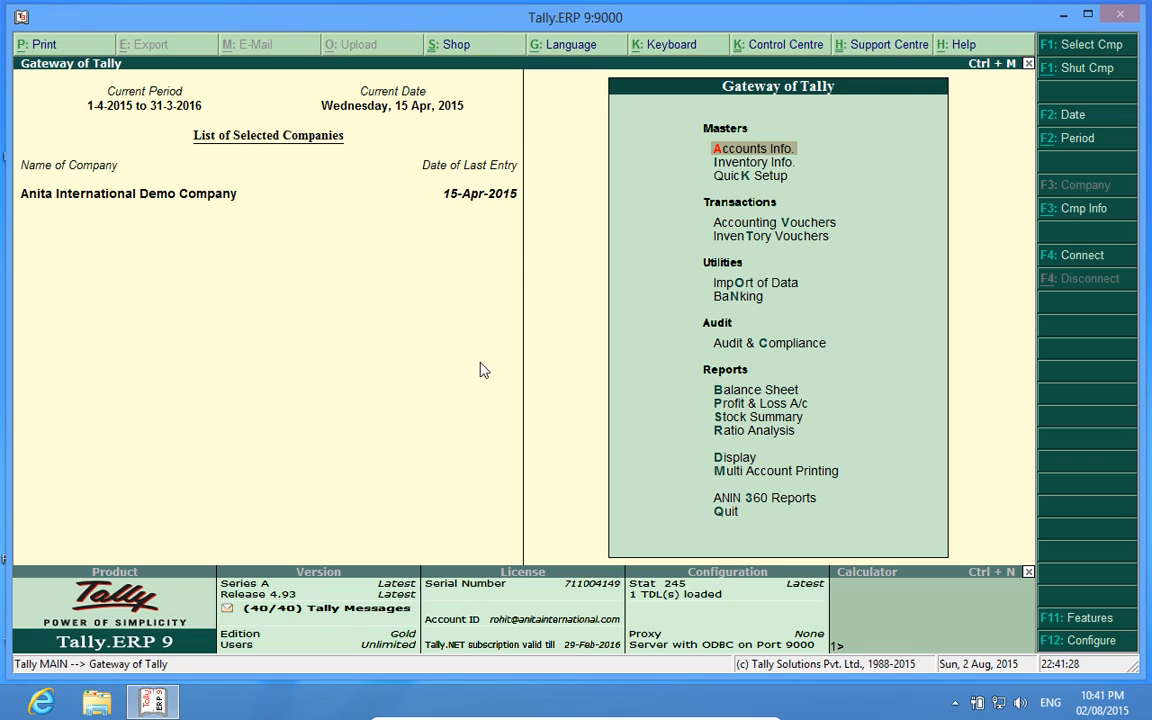
{"action": "mouse_move", "coordinate": [166, 272]}
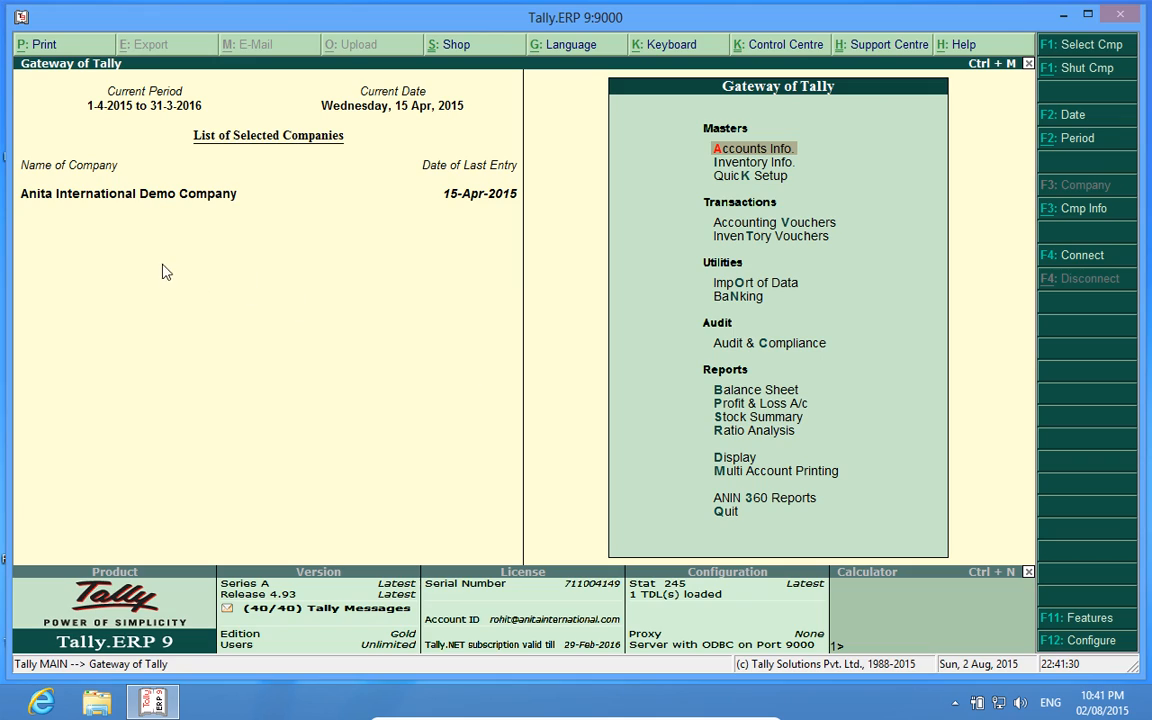
{"action": "mouse_move", "coordinate": [116, 216]}
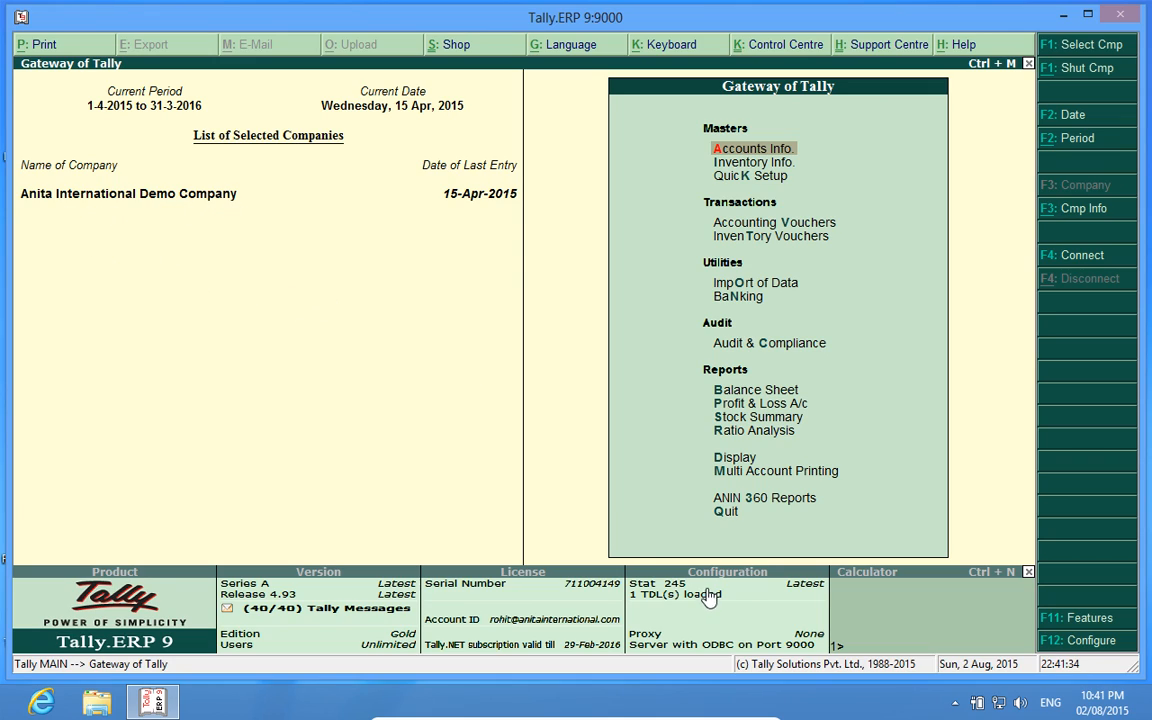
{"action": "mouse_move", "coordinate": [658, 616]}
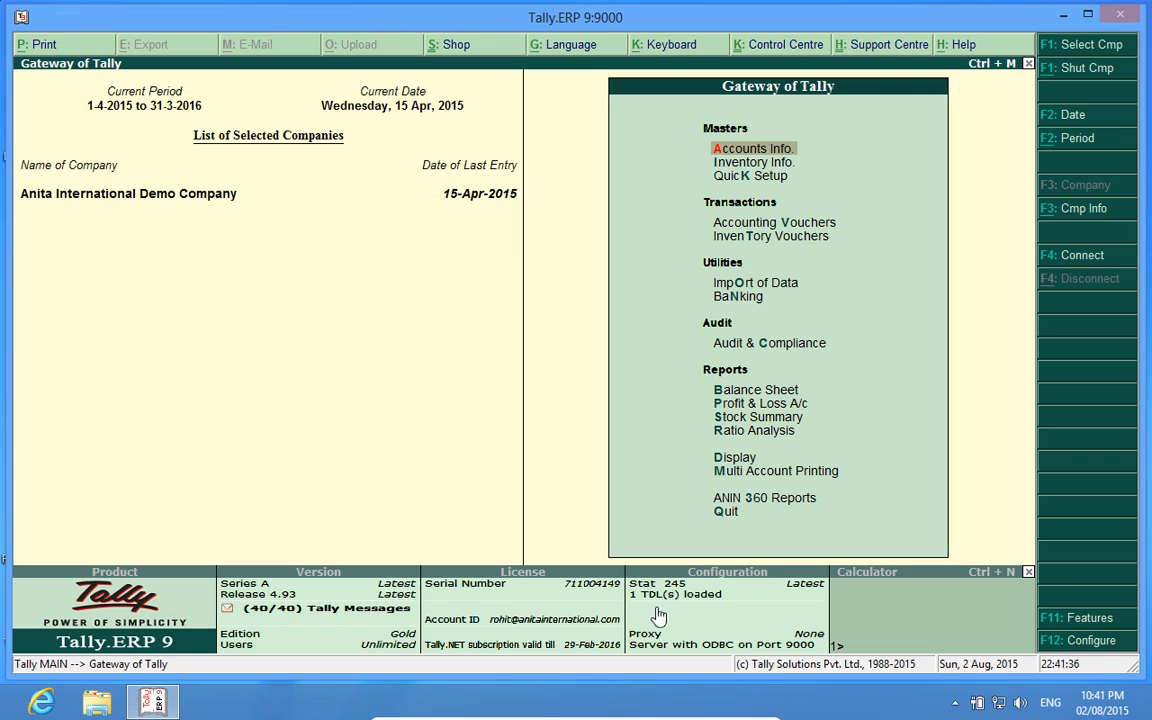
{"action": "mouse_move", "coordinate": [700, 610]}
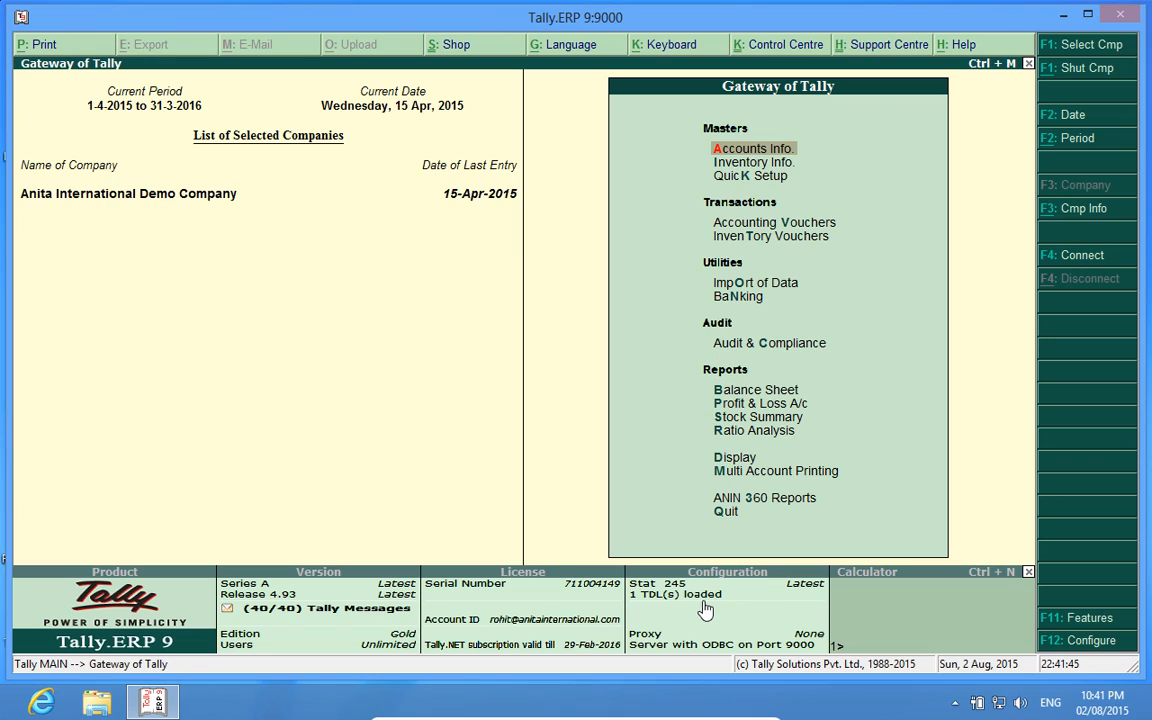
{"action": "mouse_move", "coordinate": [1062, 638]}
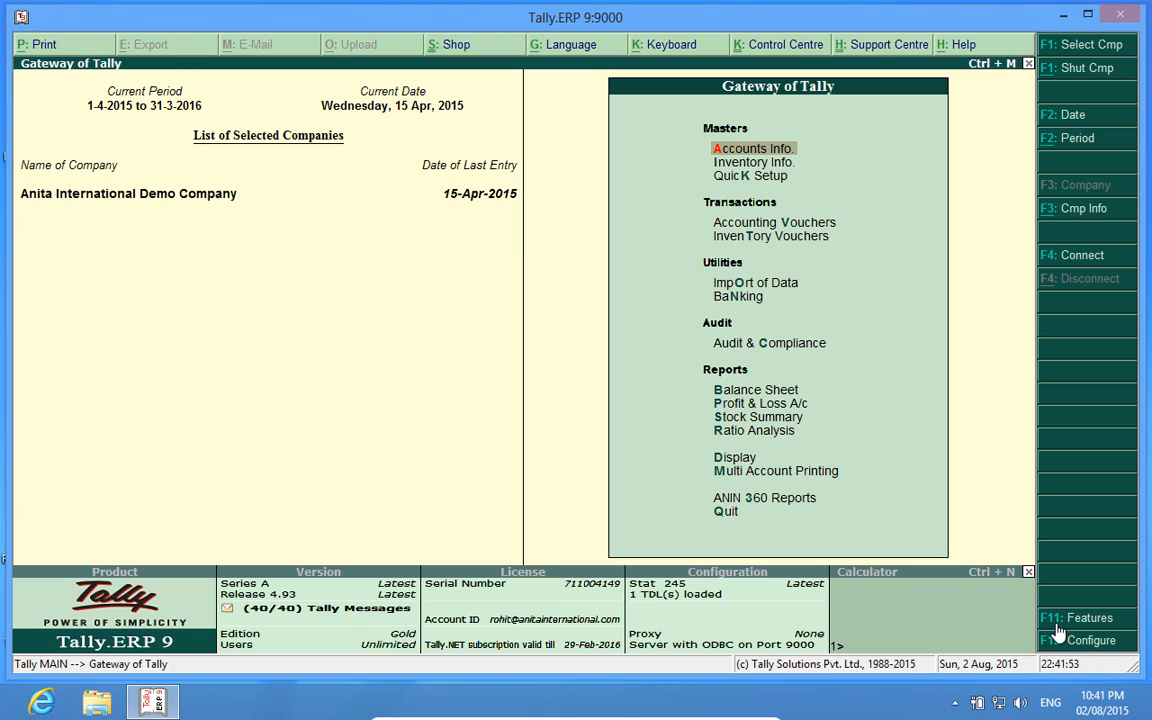
Set Modify Report Features and Enable GR No./Truck No. in Sales Register to Yes via F11 Add-On Features.
{"action": "left_click", "coordinate": [1088, 616]}
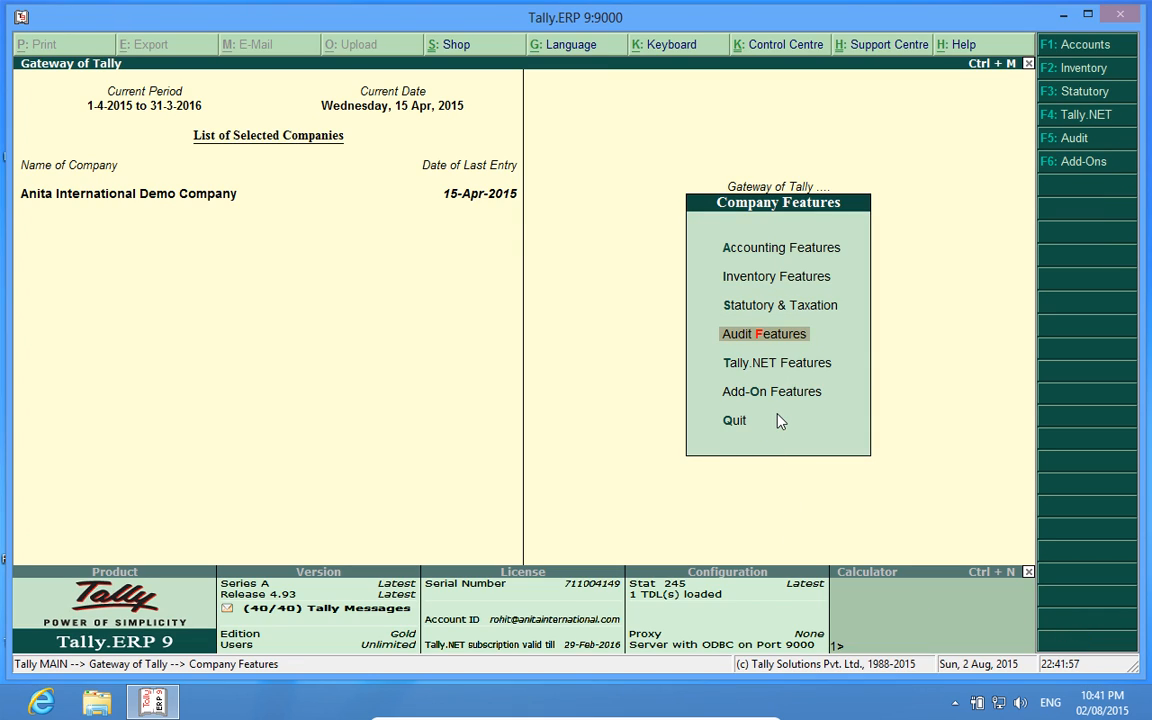
{"action": "left_click", "coordinate": [772, 390]}
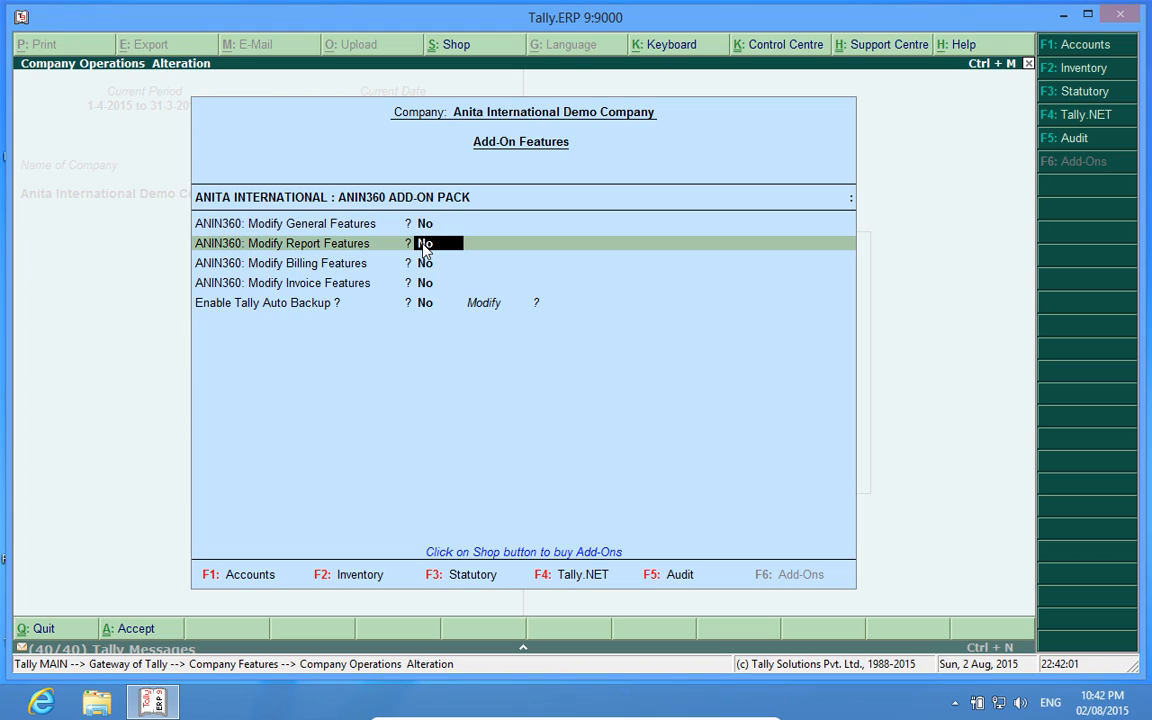
{"action": "left_click", "coordinate": [424, 244]}
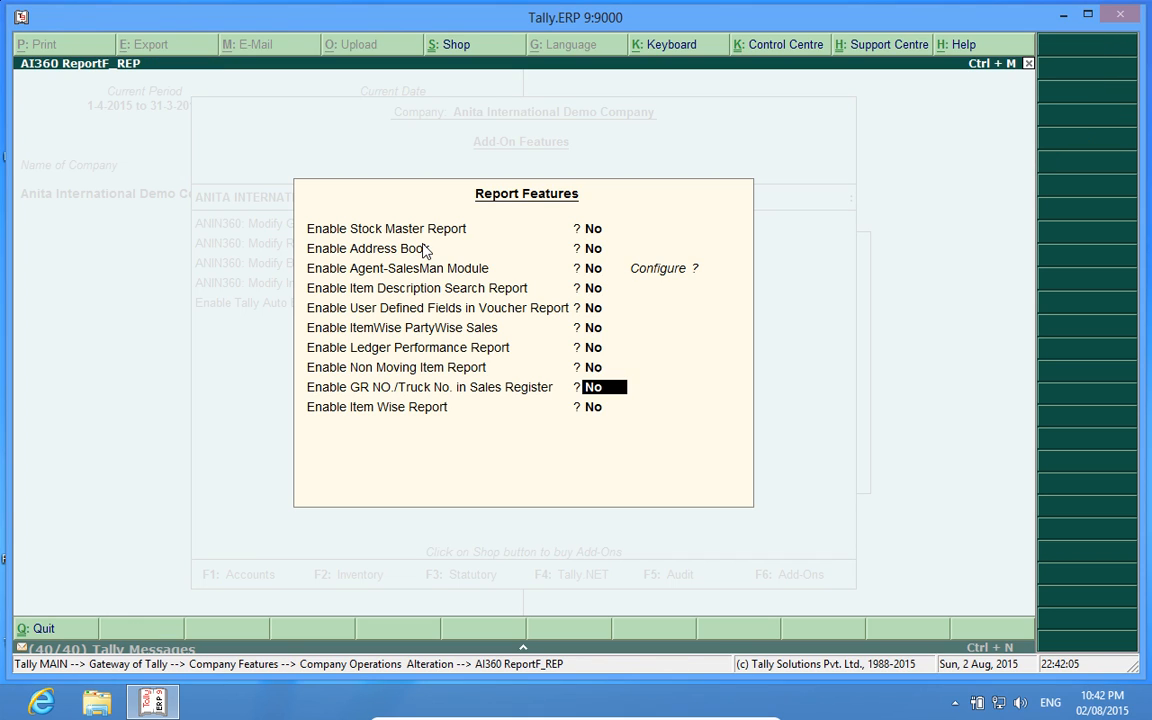
{"action": "mouse_move", "coordinate": [424, 402]}
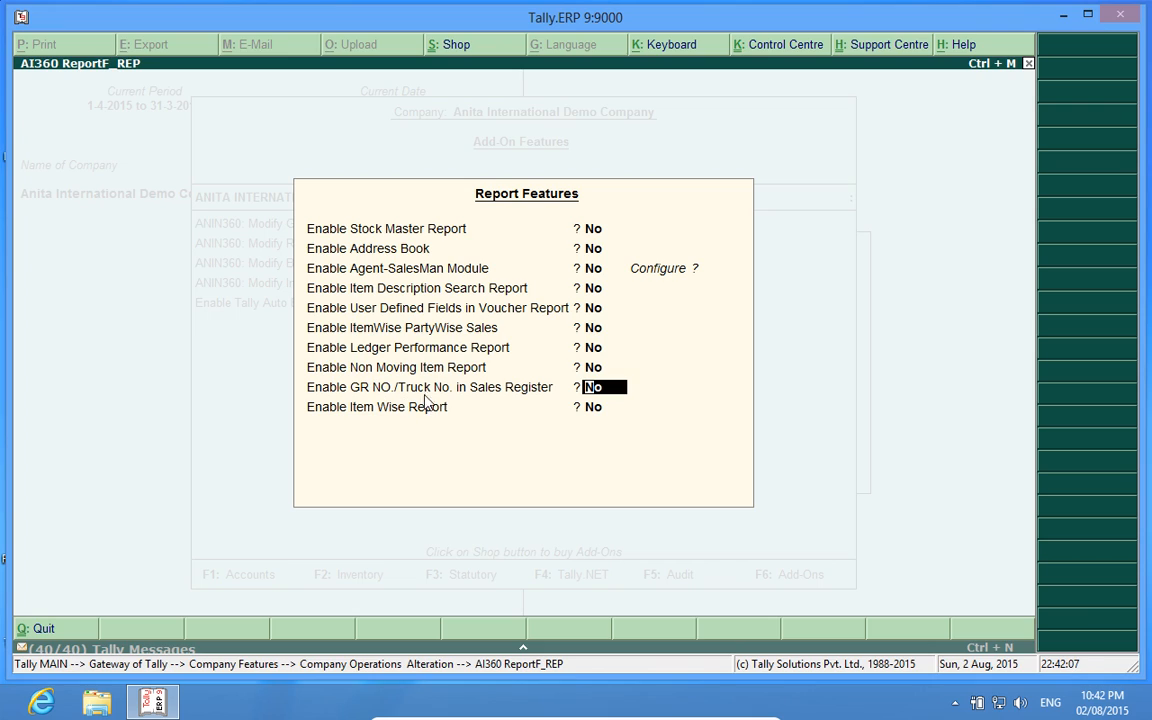
{"action": "mouse_move", "coordinate": [556, 404]}
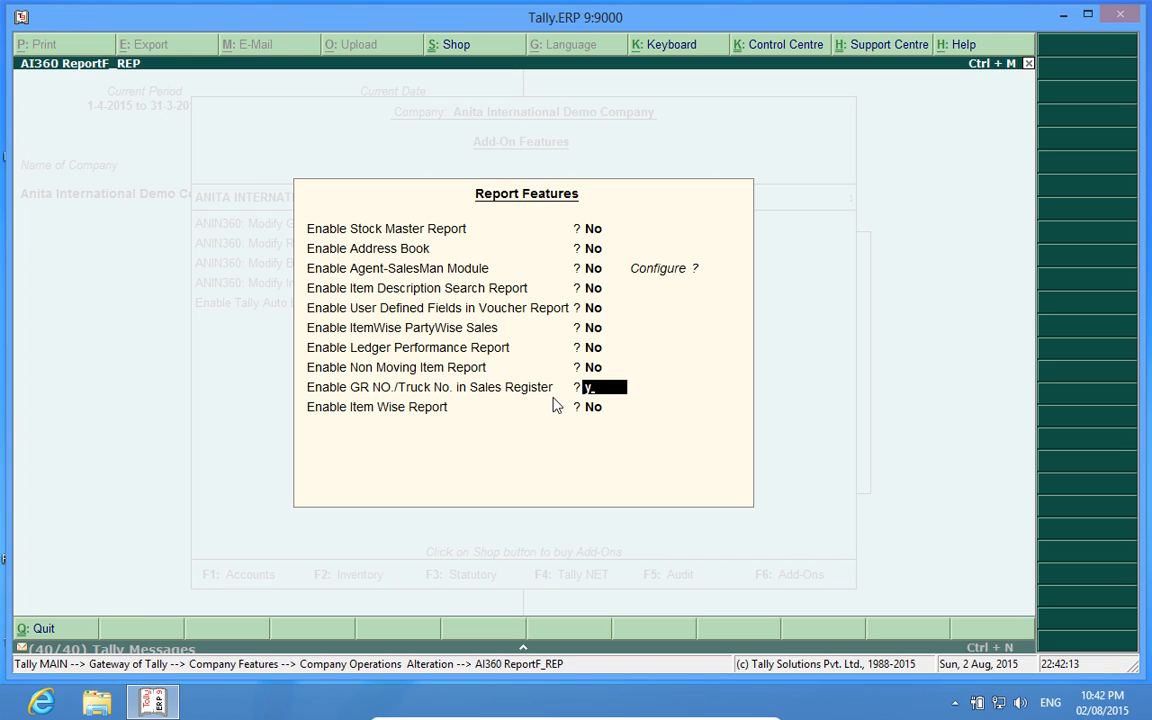
{"action": "type", "text": "yes"}
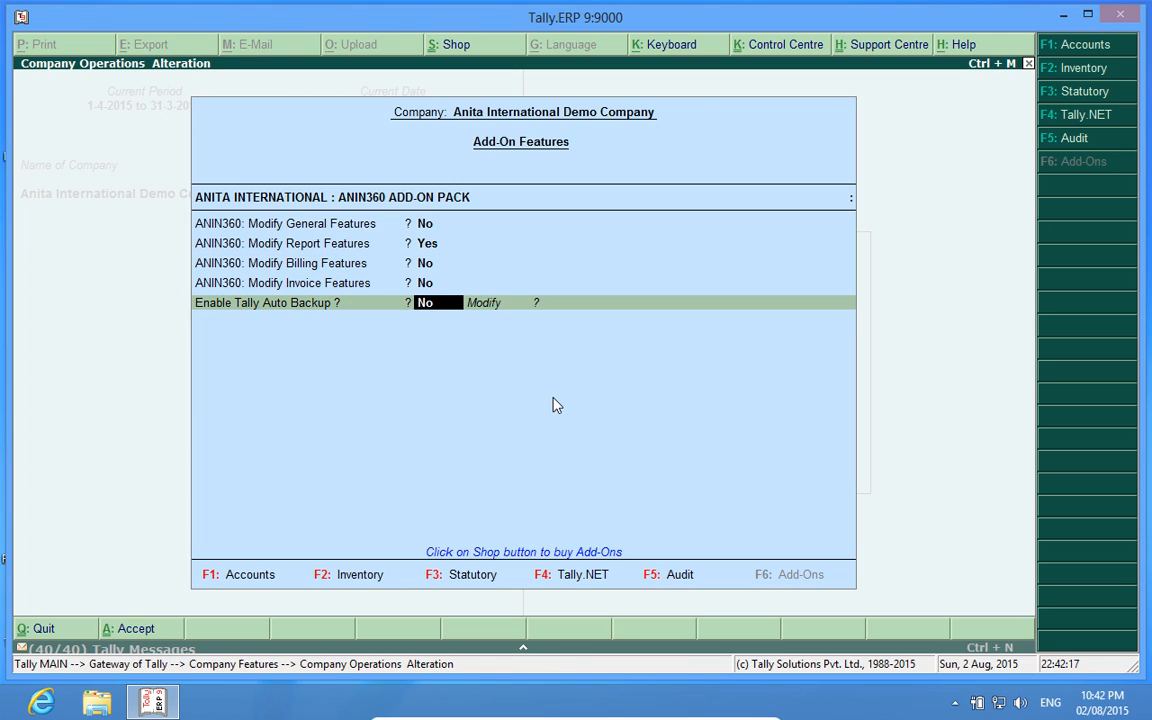
{"action": "key", "text": "Escape"}
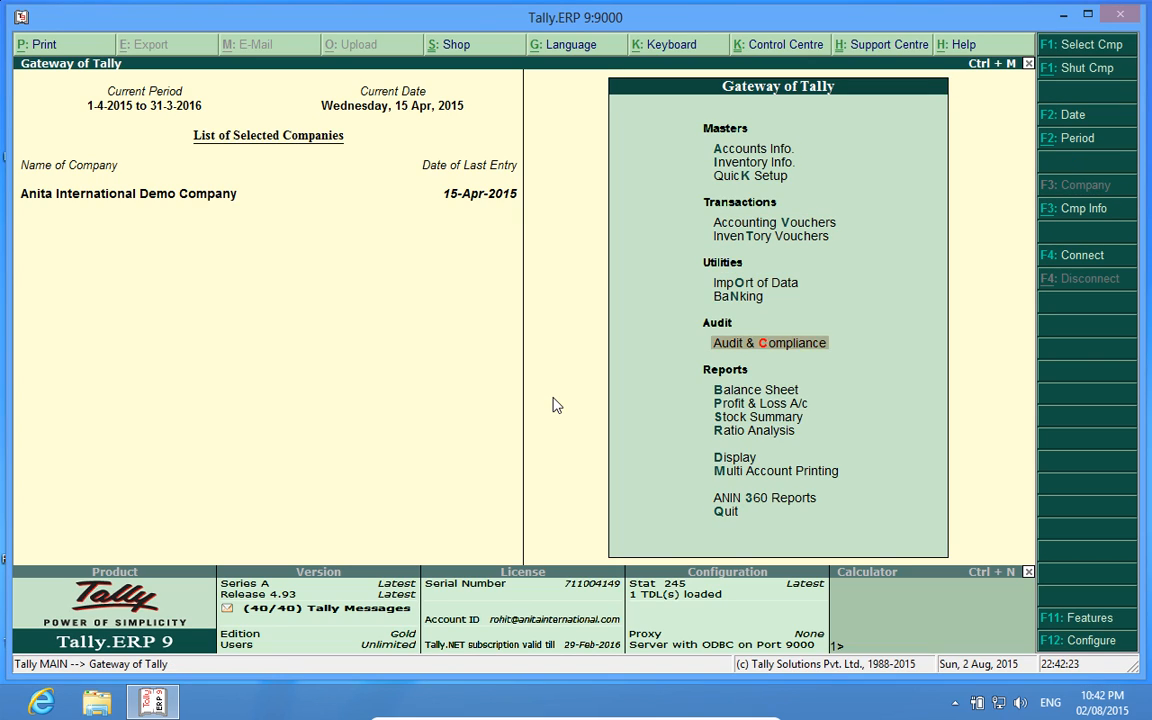
Reach the Sales Register voucher list for April 2015 through Display and Account Books.
{"action": "left_click", "coordinate": [734, 456]}
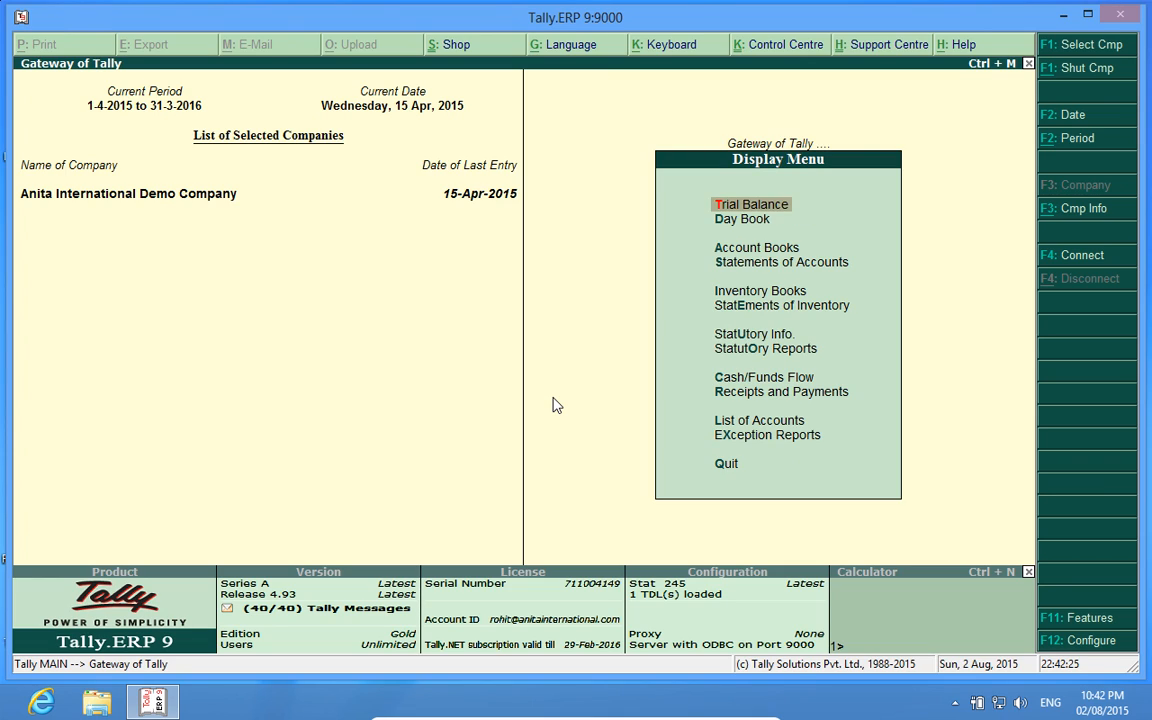
{"action": "left_click", "coordinate": [756, 248]}
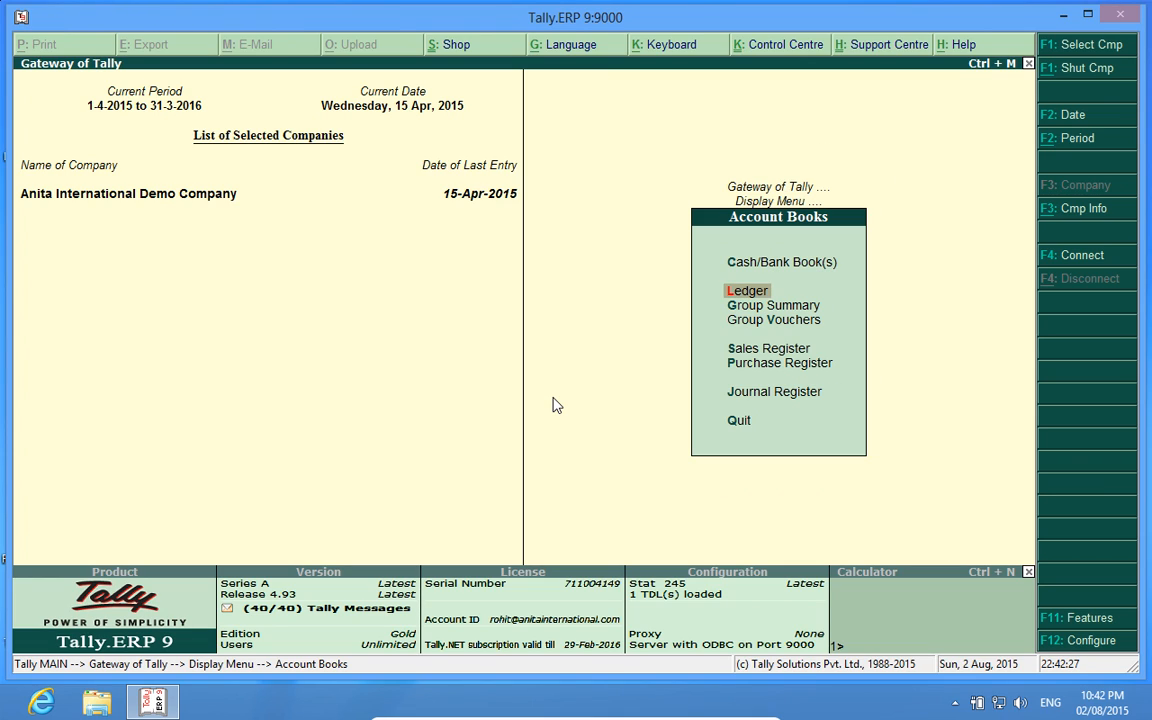
{"action": "left_click", "coordinate": [768, 348]}
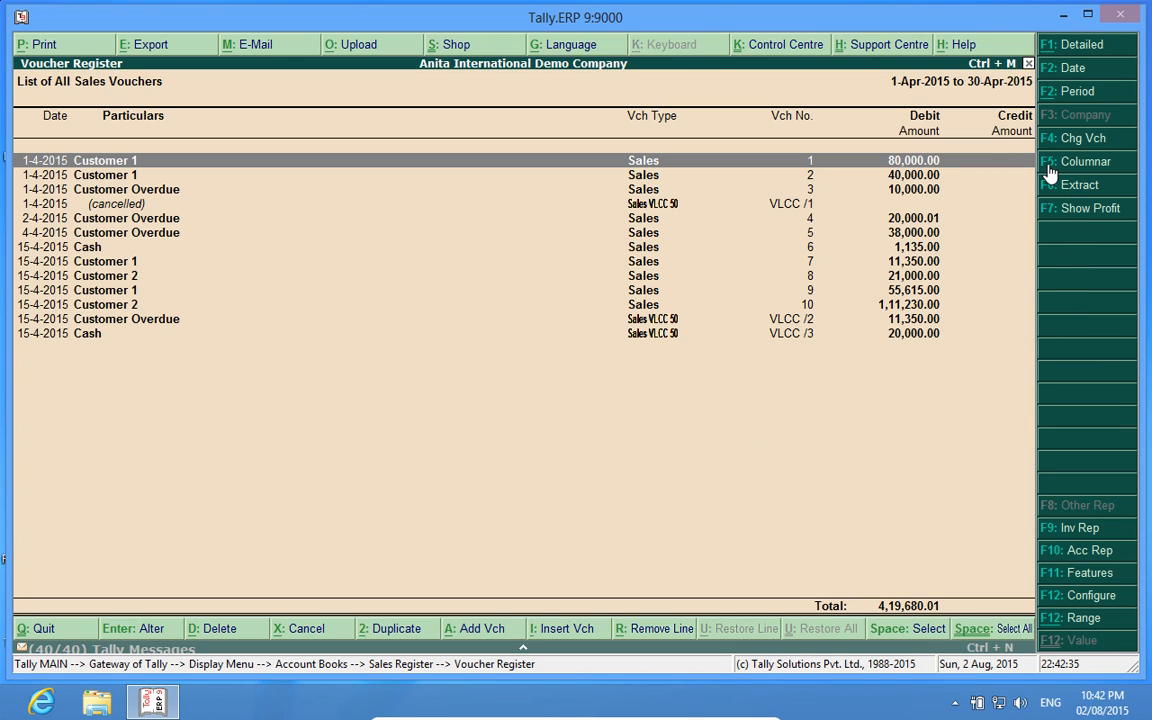
{"action": "mouse_move", "coordinate": [1076, 178]}
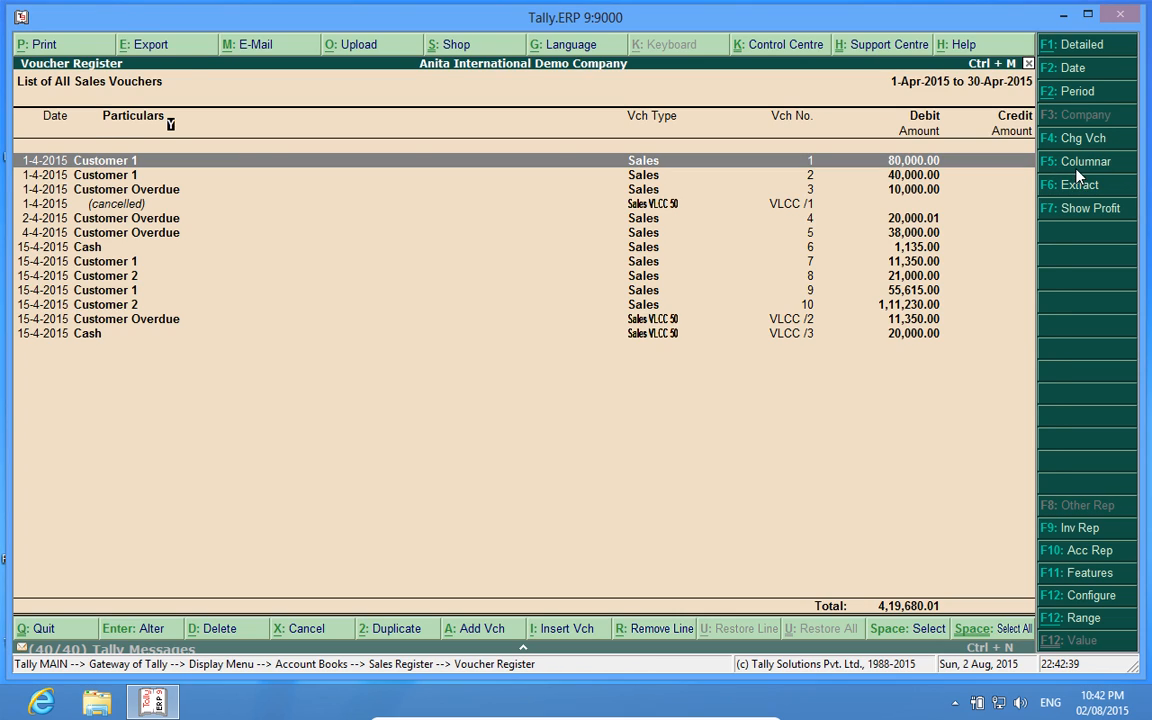
Set Show Gr No. & Truck No. to Yes in Columnar Register Alteration for Sales.
{"action": "left_click", "coordinate": [1078, 160]}
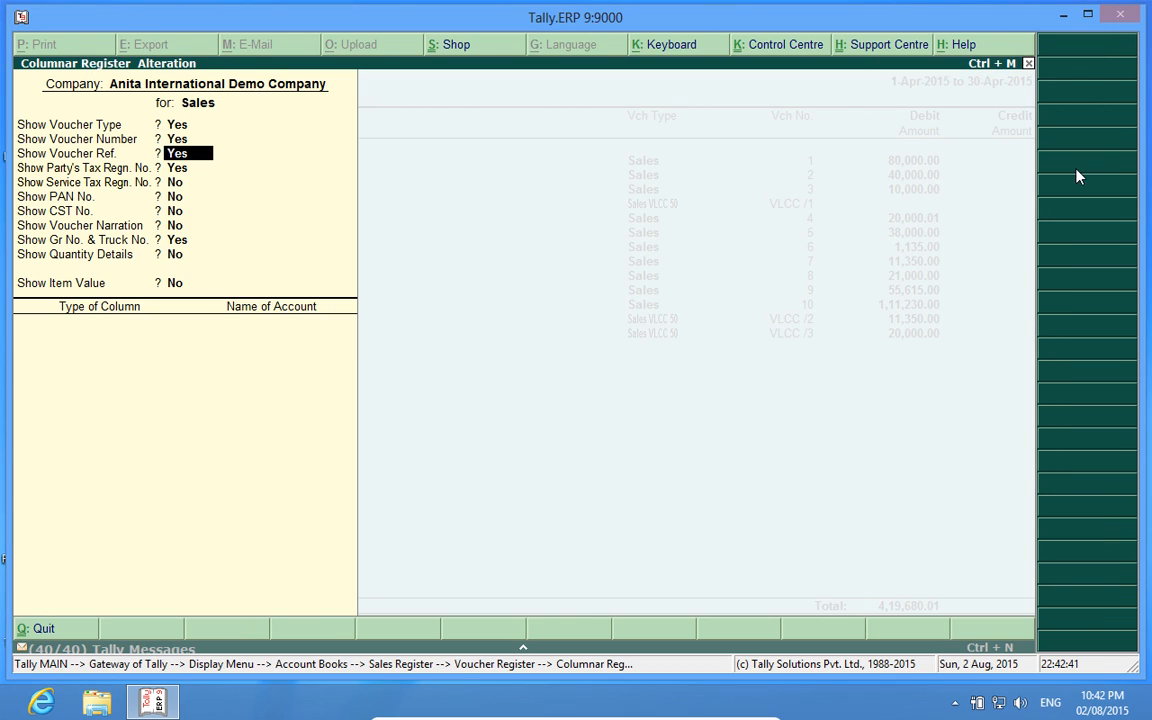
{"action": "mouse_move", "coordinate": [36, 258]}
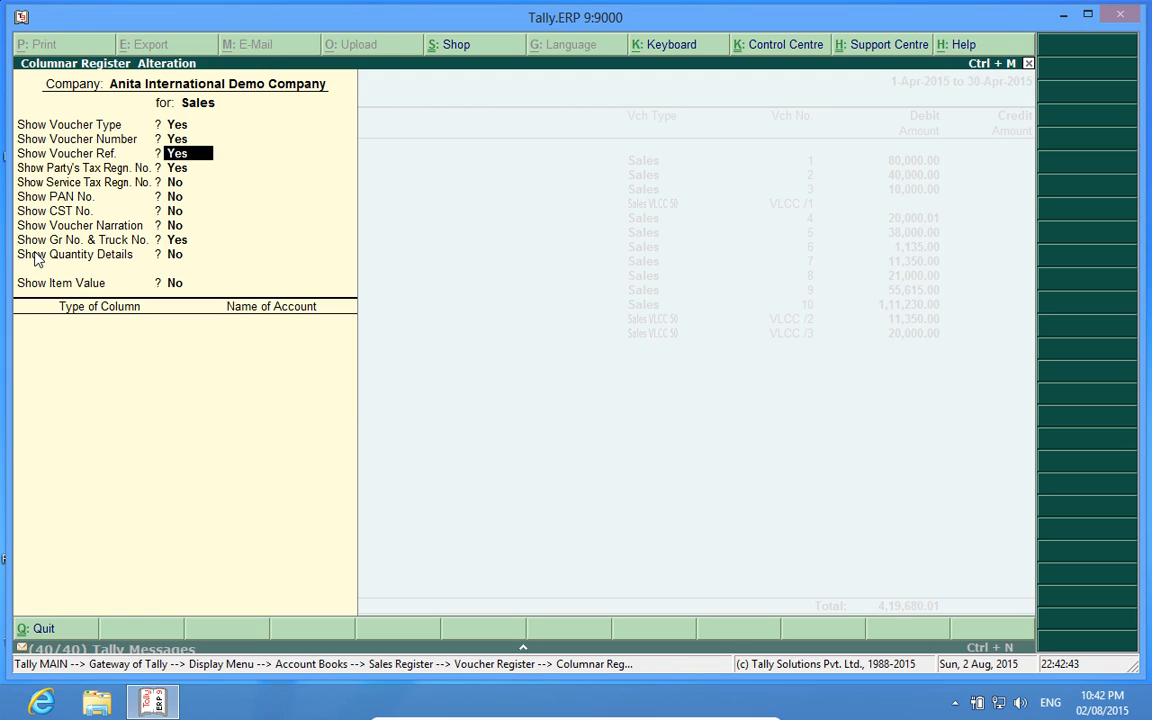
{"action": "mouse_move", "coordinate": [96, 252]}
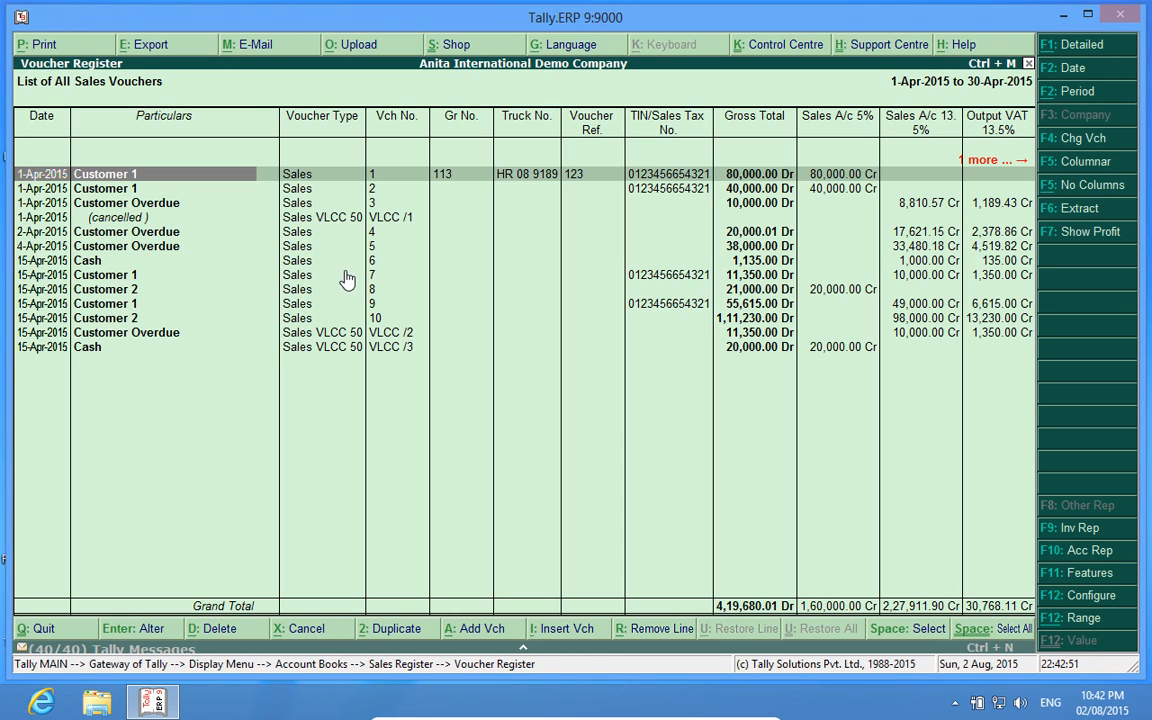
{"action": "mouse_move", "coordinate": [264, 374]}
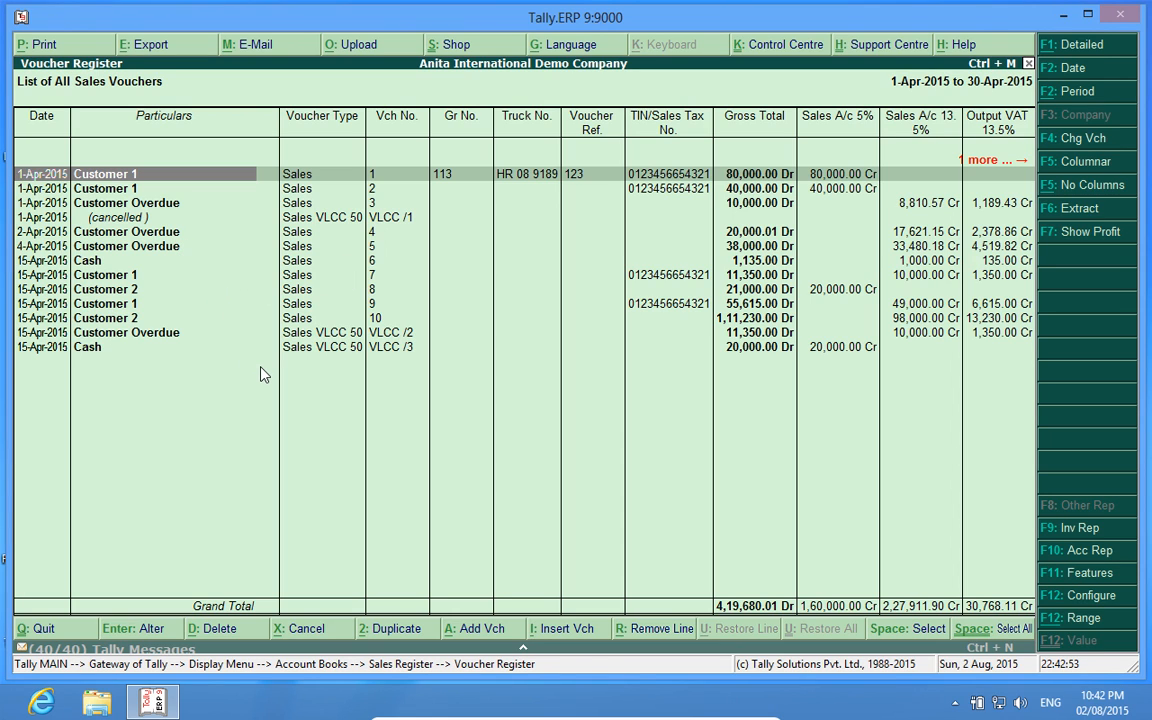
{"action": "mouse_move", "coordinate": [360, 264]}
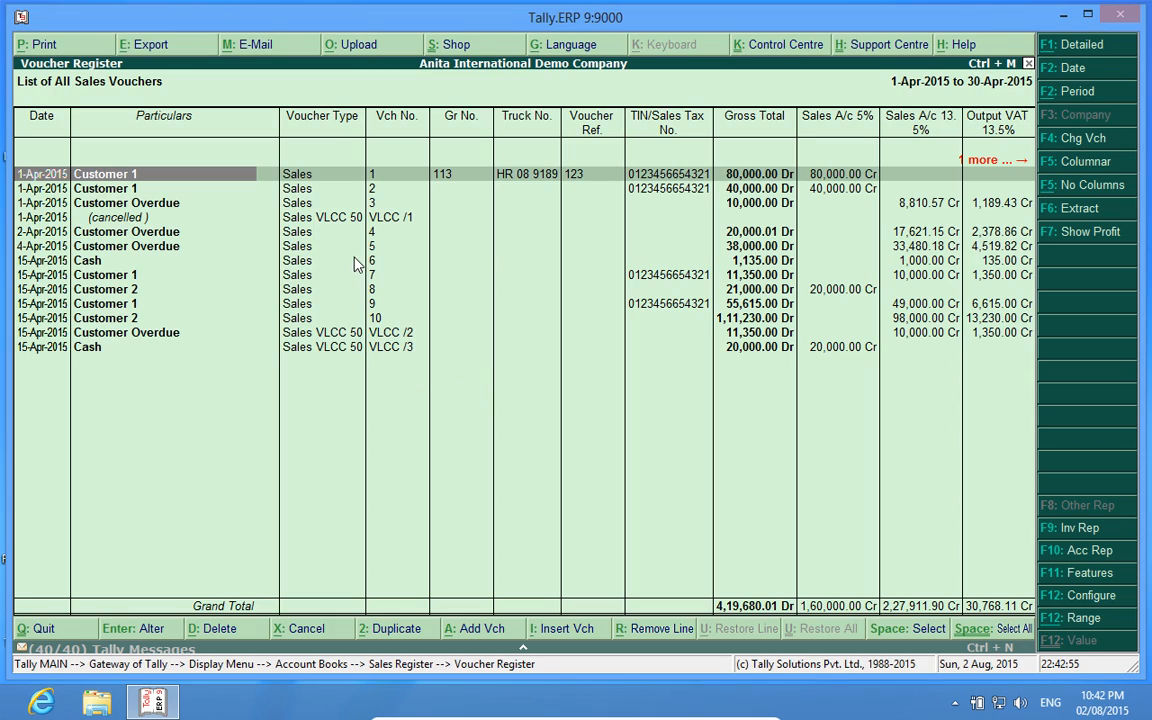
{"action": "mouse_move", "coordinate": [464, 140]}
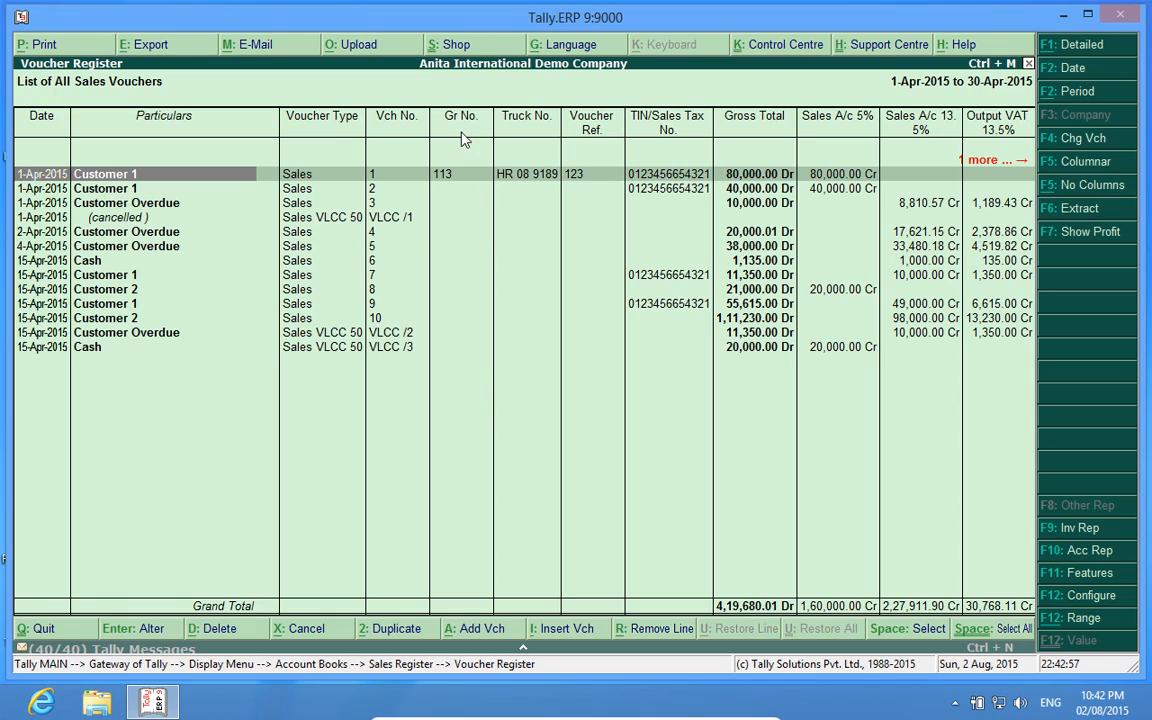
{"action": "mouse_move", "coordinate": [544, 244]}
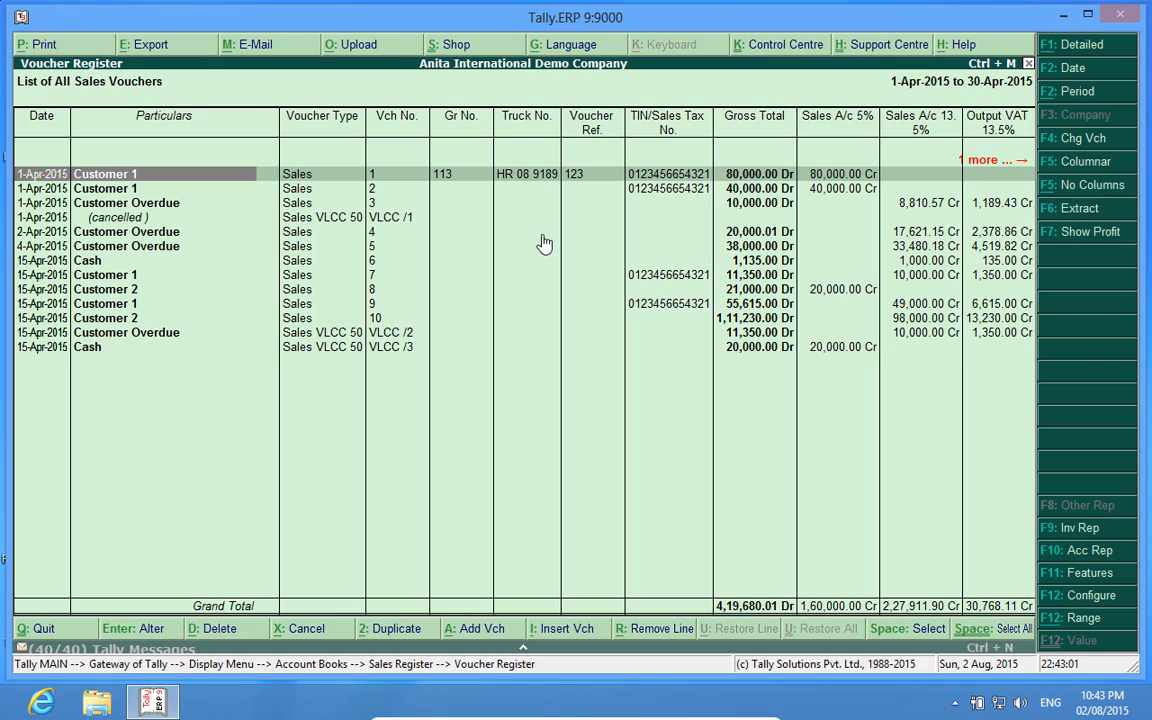
{"action": "mouse_move", "coordinate": [484, 198]}
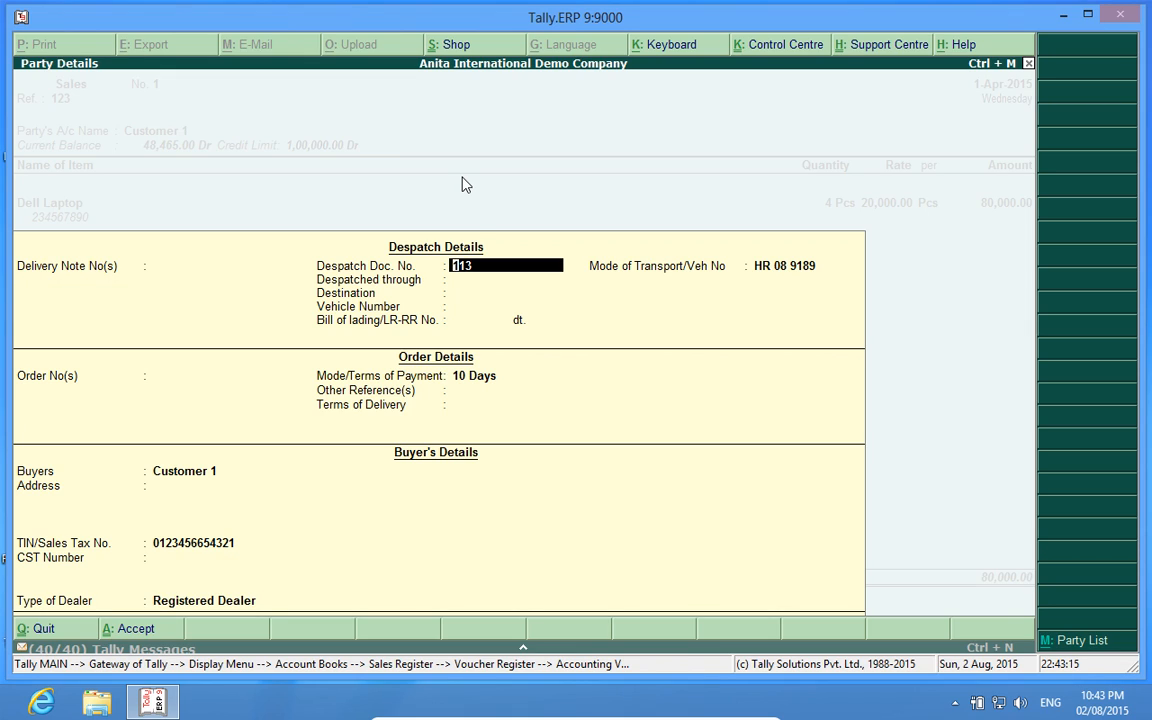
Accept voucher 1's Party Details and Dell Laptop item allocations unchanged, returning to the voucher list.
{"action": "key", "text": "enter"}
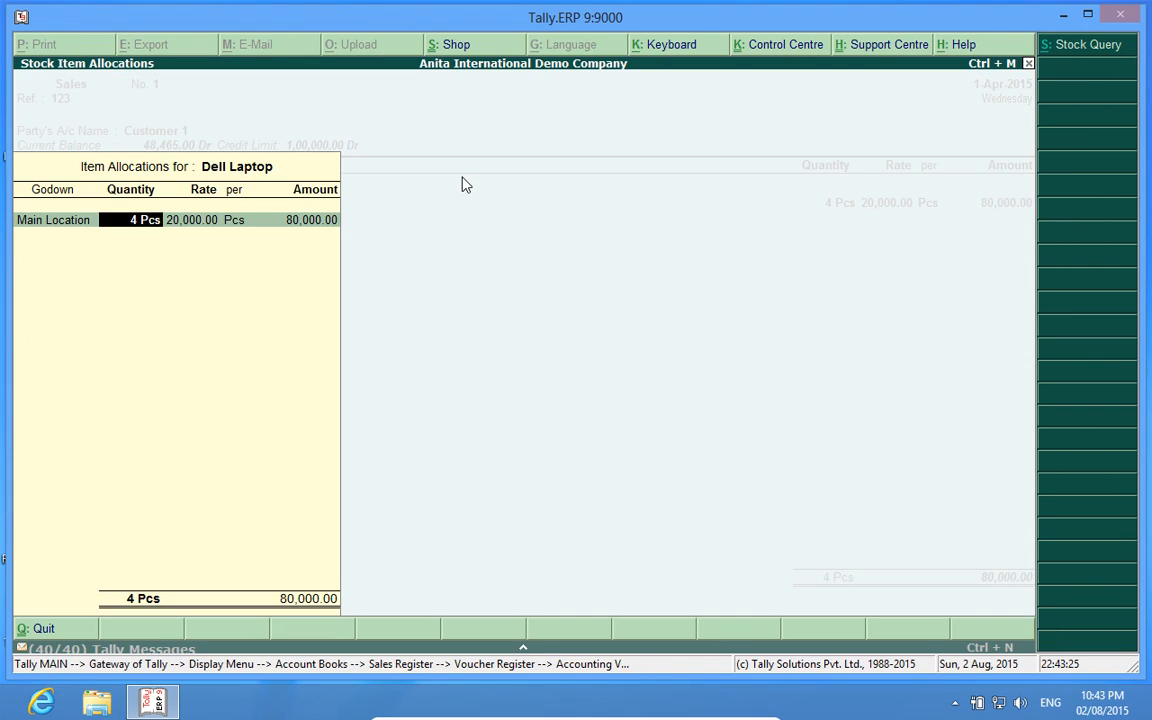
{"action": "key", "text": "enter"}
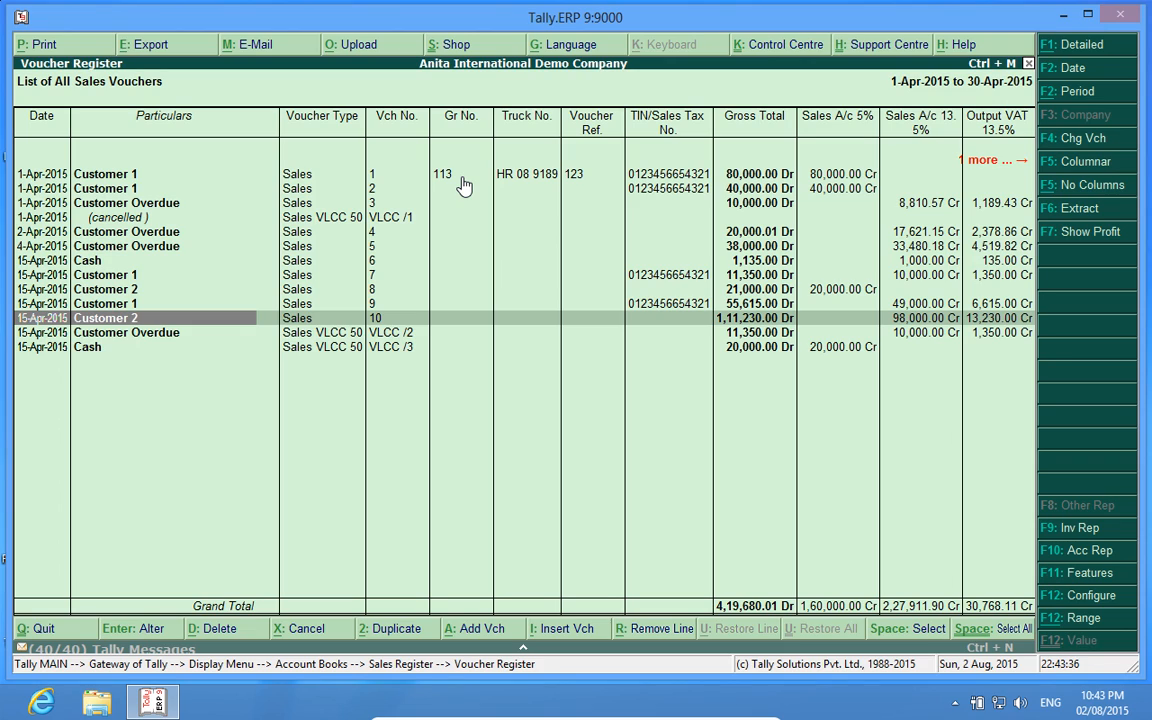
{"action": "mouse_move", "coordinate": [436, 176]}
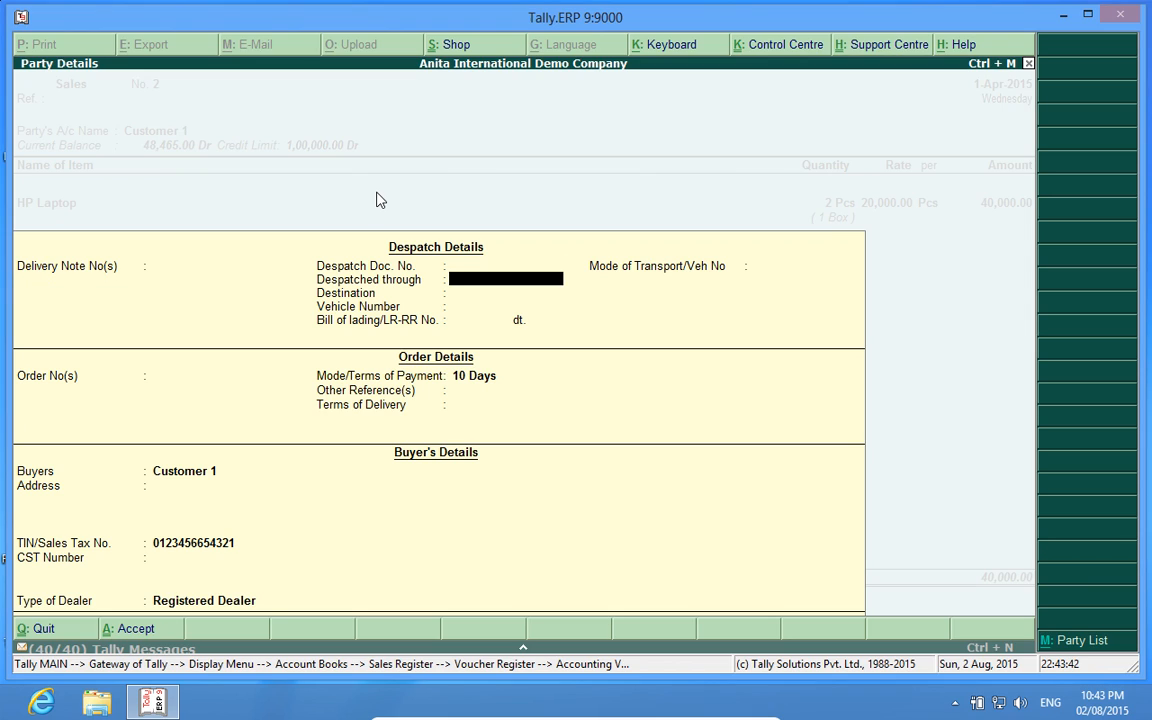
{"action": "type", "text": "4235272"}
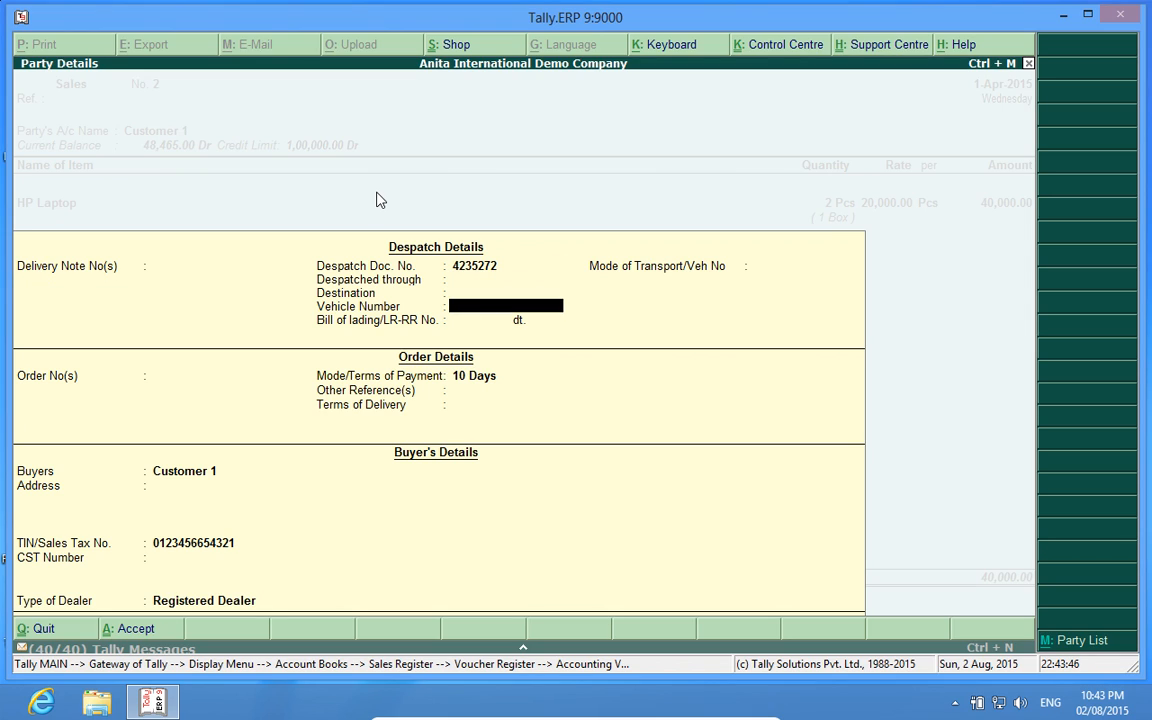
{"action": "type", "text": "D"}
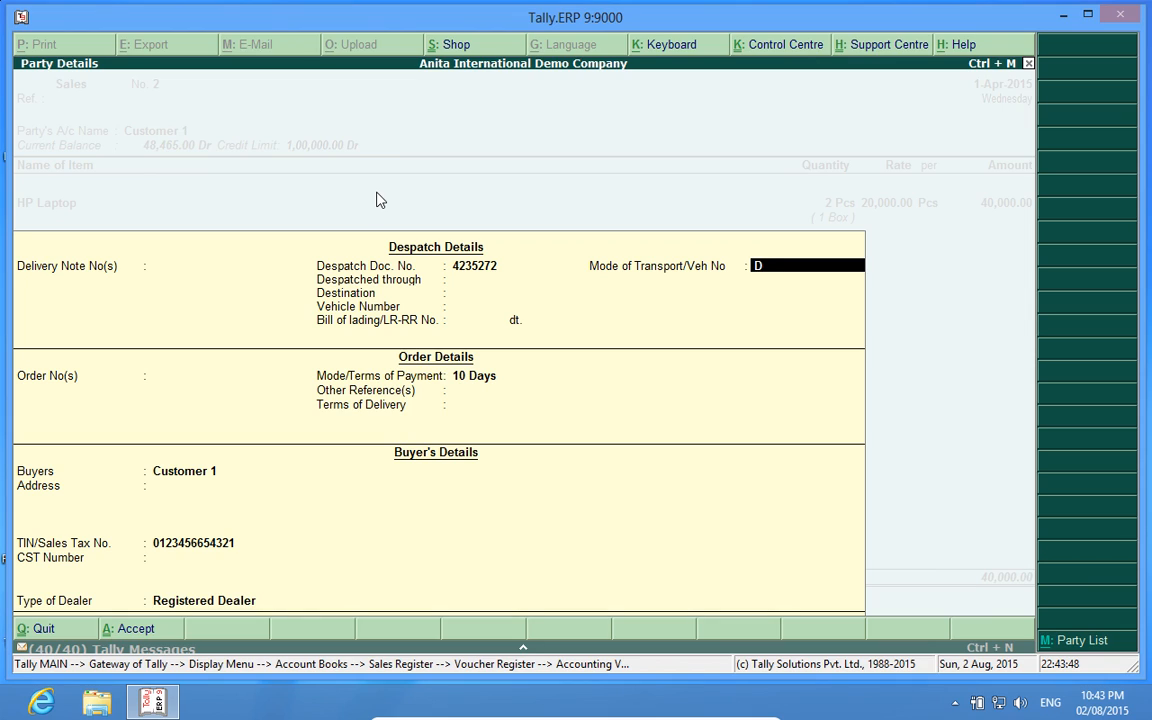
{"action": "type", "text": "L 01"}
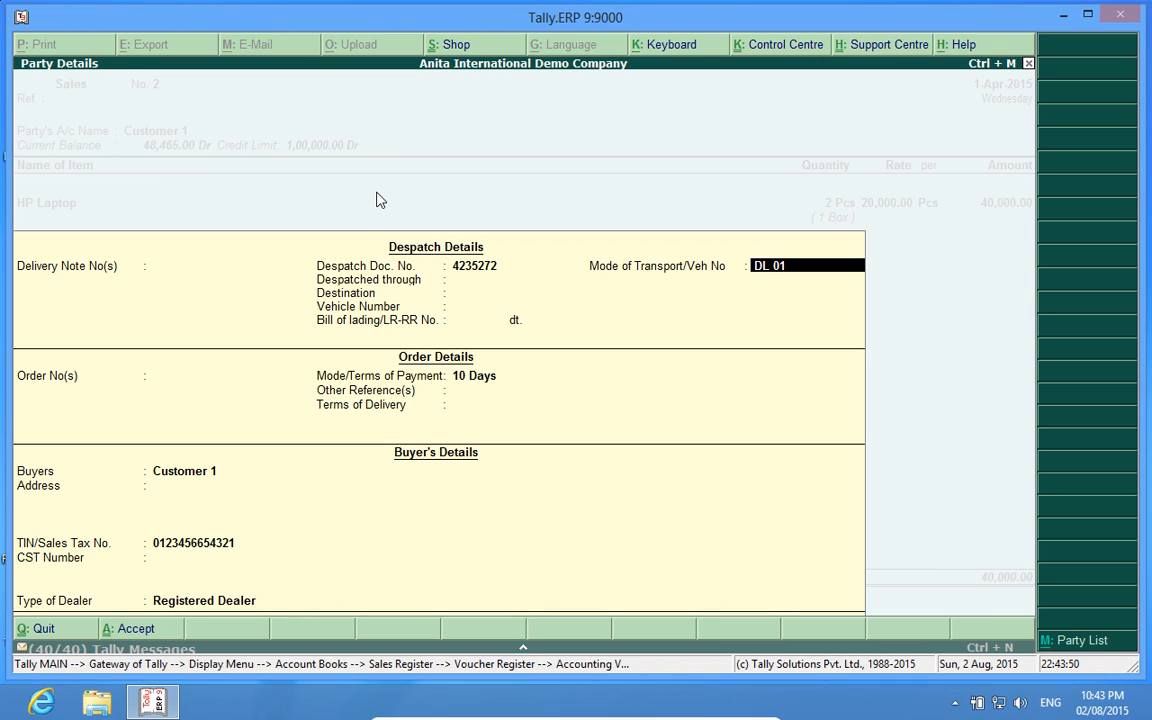
{"action": "type", "text": "5454"}
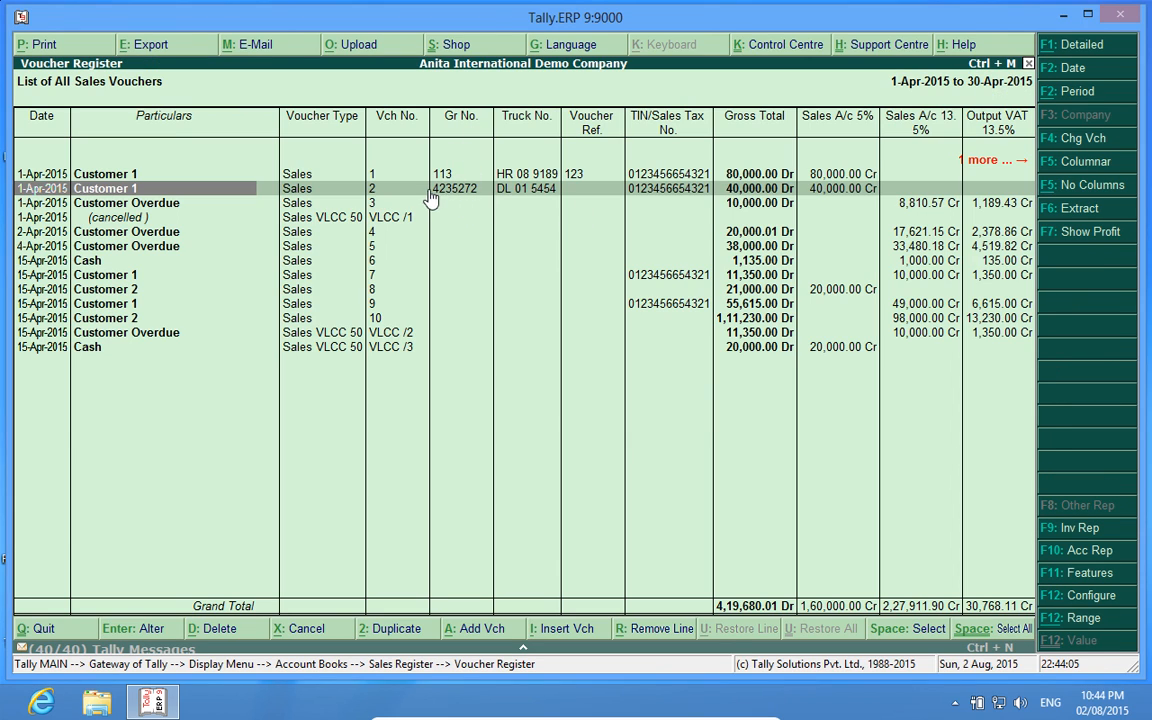
{"action": "mouse_move", "coordinate": [524, 204]}
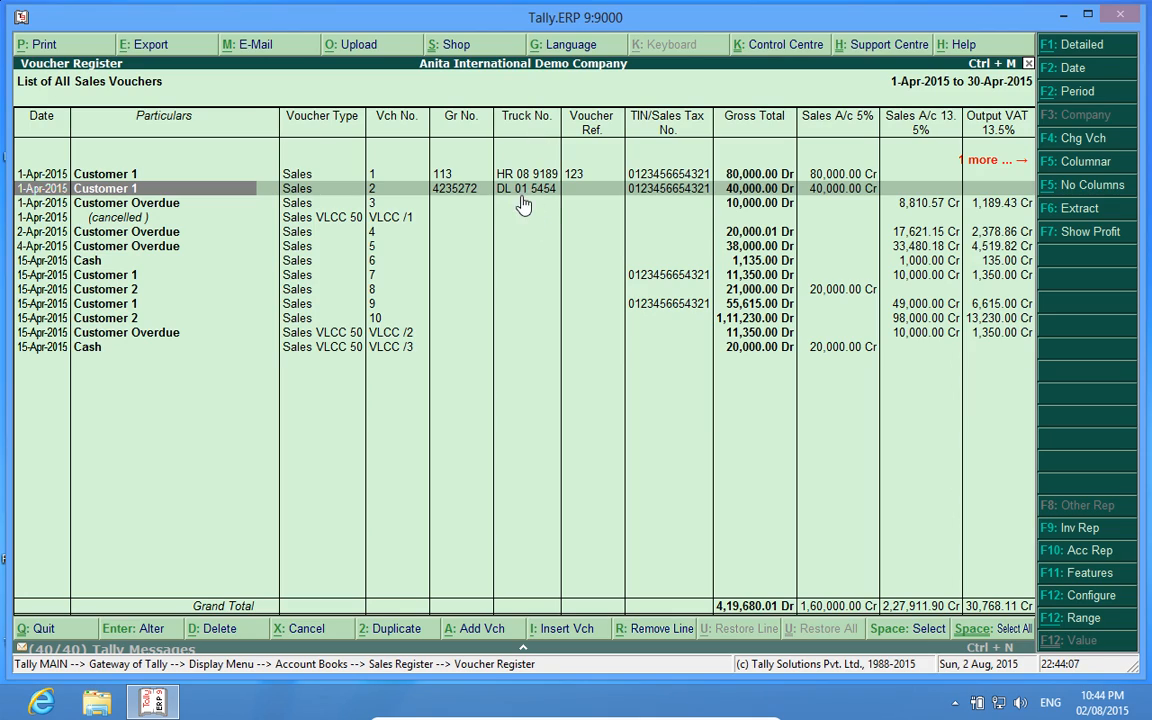
{"action": "mouse_move", "coordinate": [538, 206]}
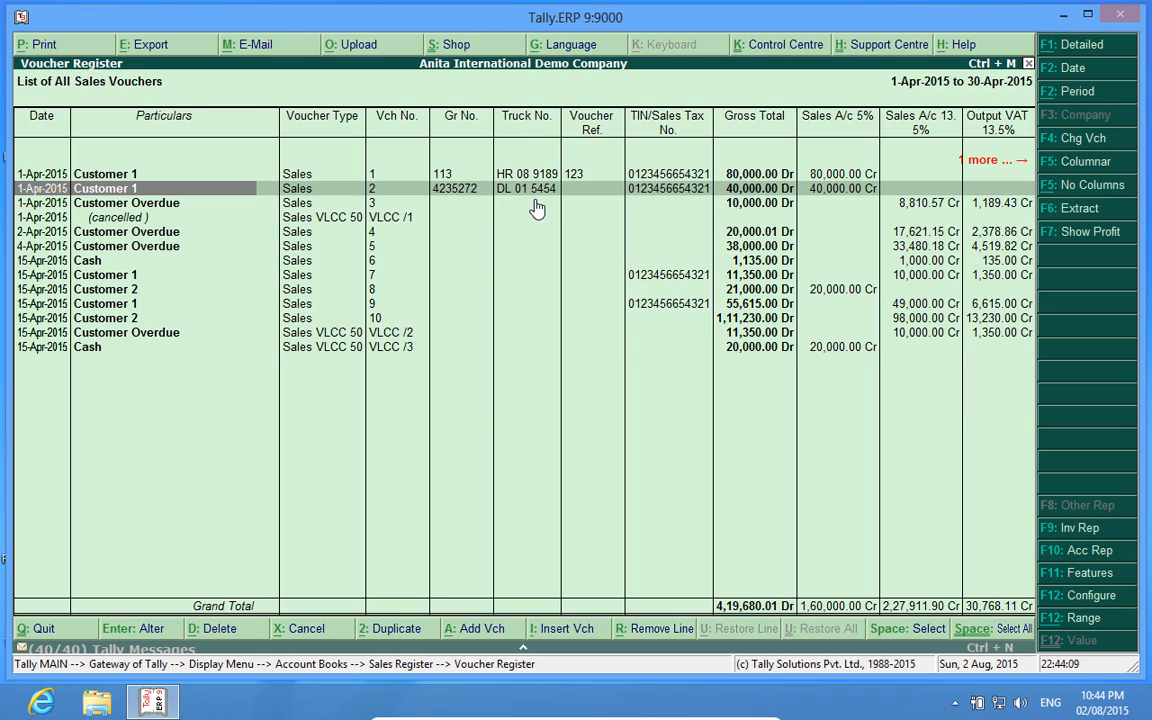